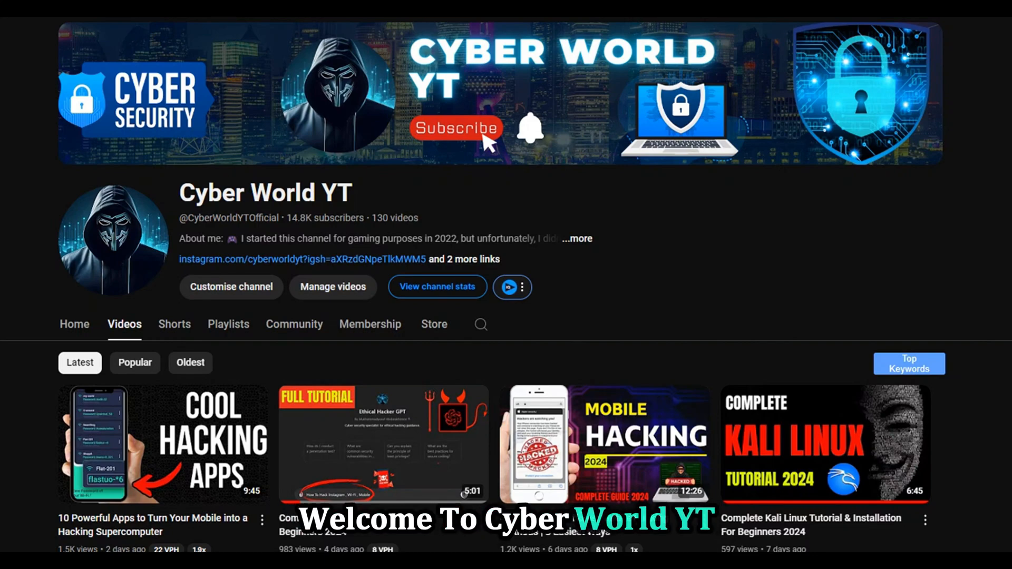
{"action": "scroll", "scroll_direction": "down", "scroll_amount": 3}
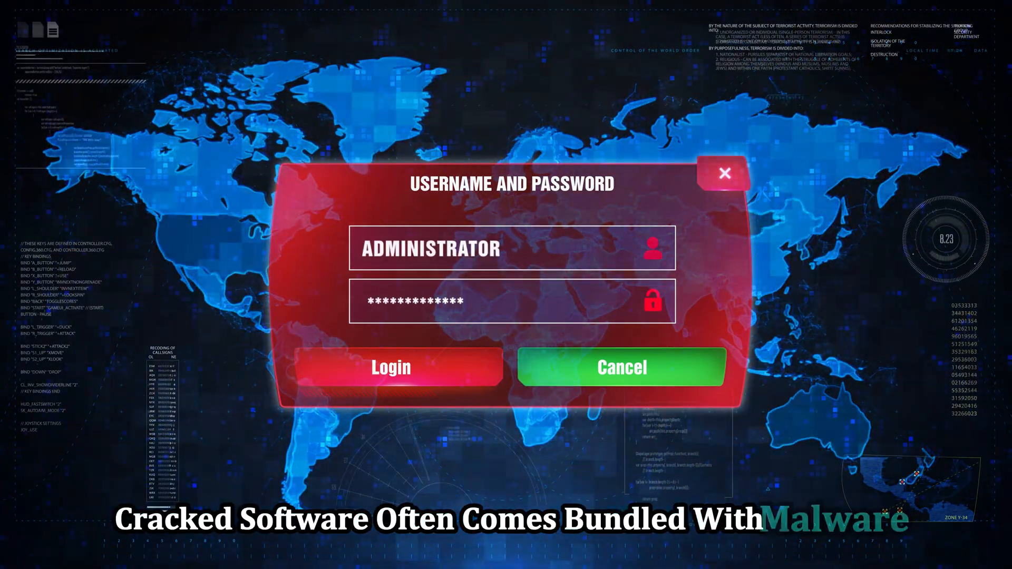
{"action": "left_click", "coordinate": [391, 367]}
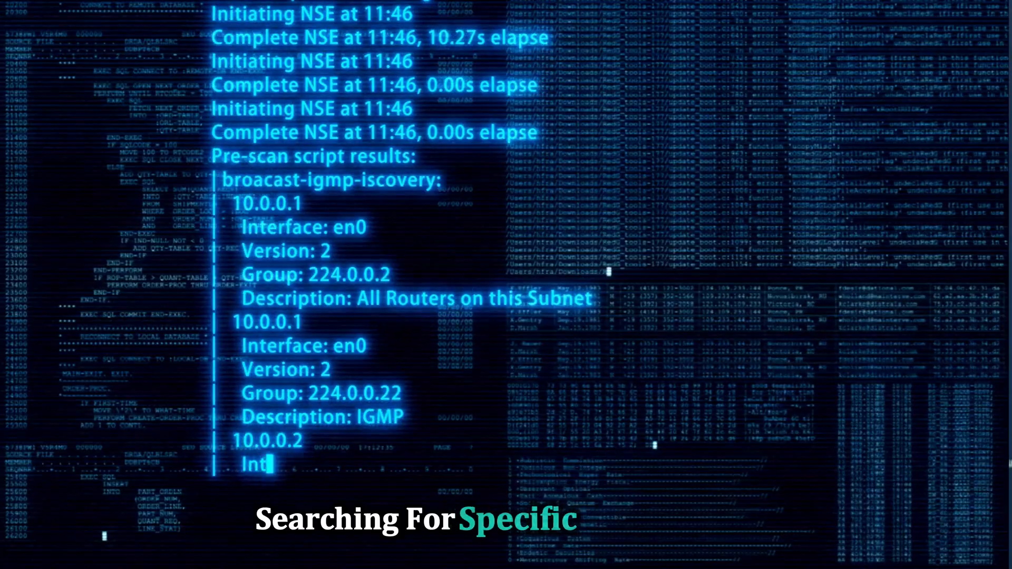
{"action": "scroll", "scroll_direction": "down", "scroll_amount": 3}
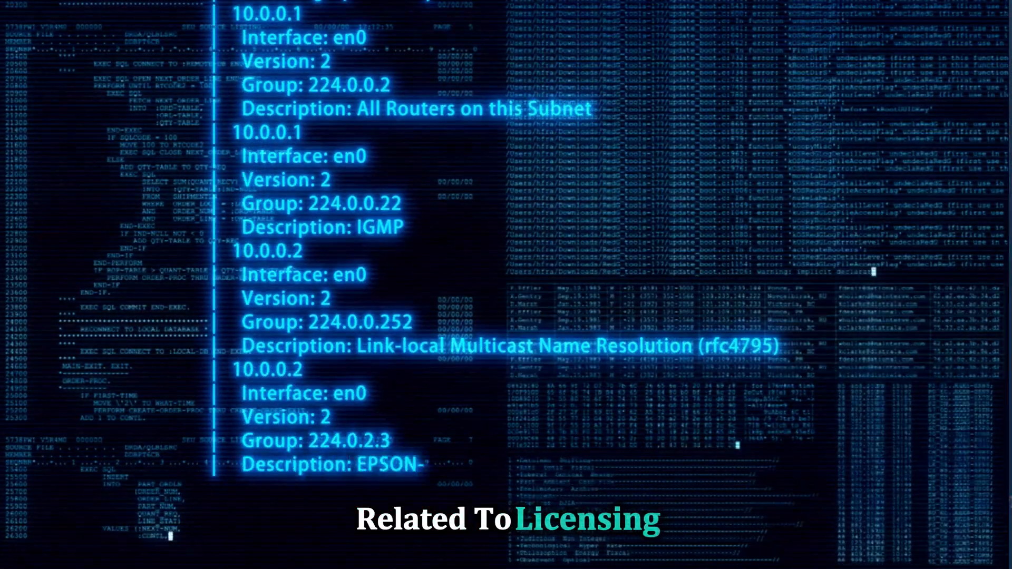